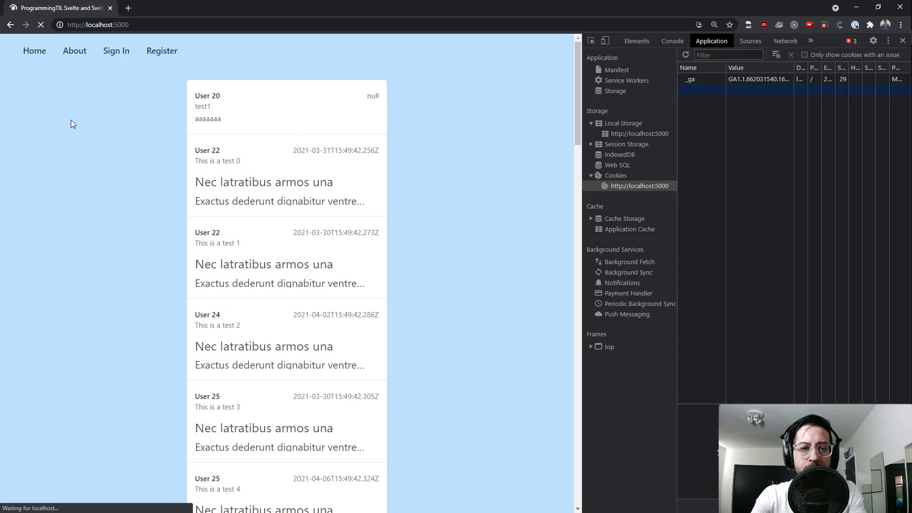
pyautogui.click(115, 51)
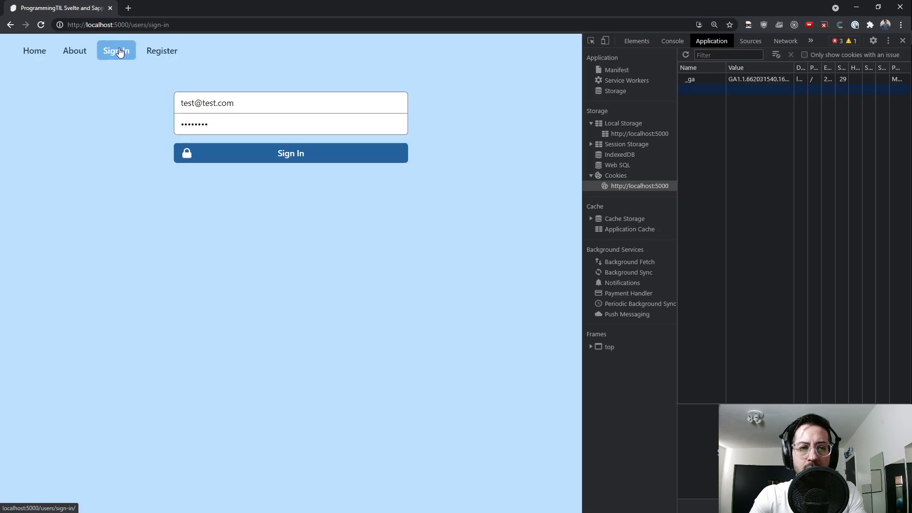
pyautogui.click(291, 153)
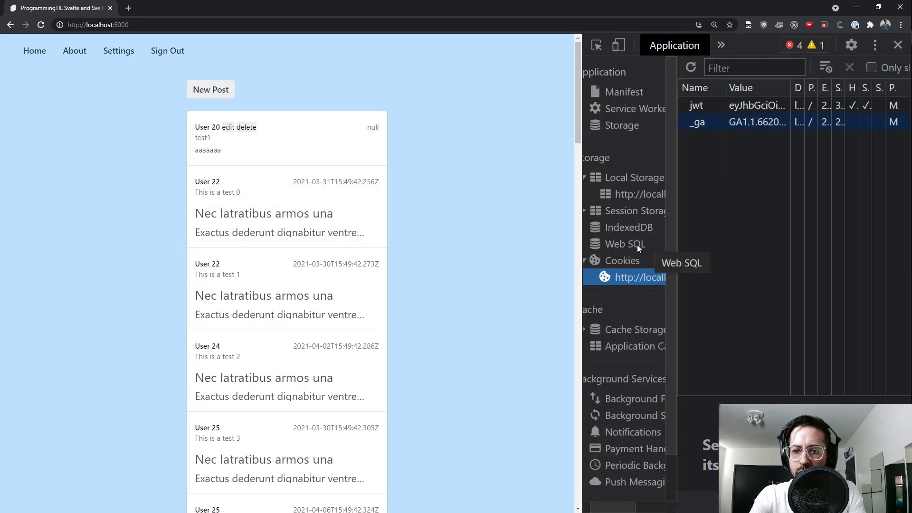
# Inspect the local-storage user entry, paste its JSON into a scratch file, then discard it unsaved
pyautogui.click(638, 194)
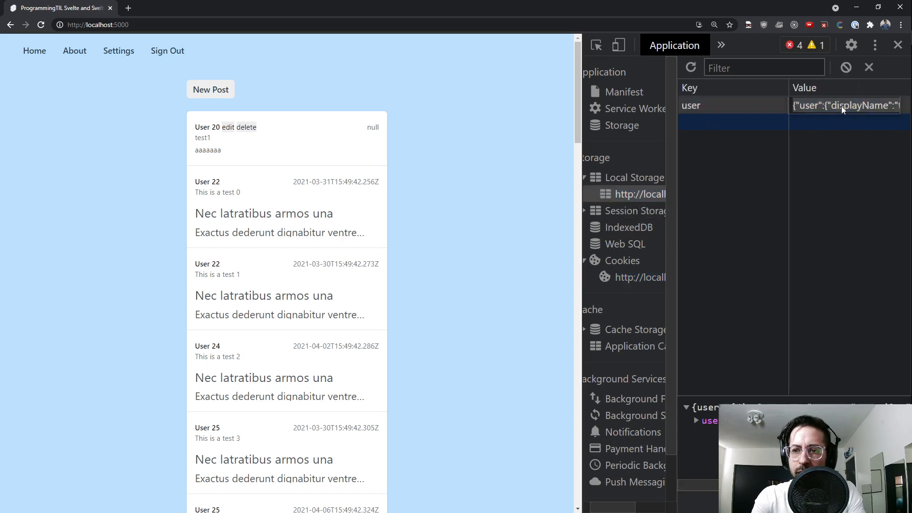
pyautogui.press('alt+tab')
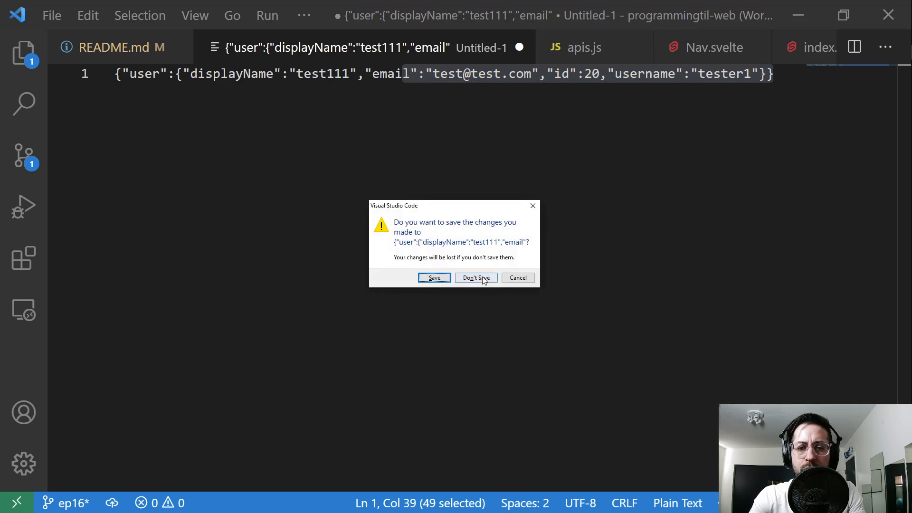
pyautogui.click(476, 278)
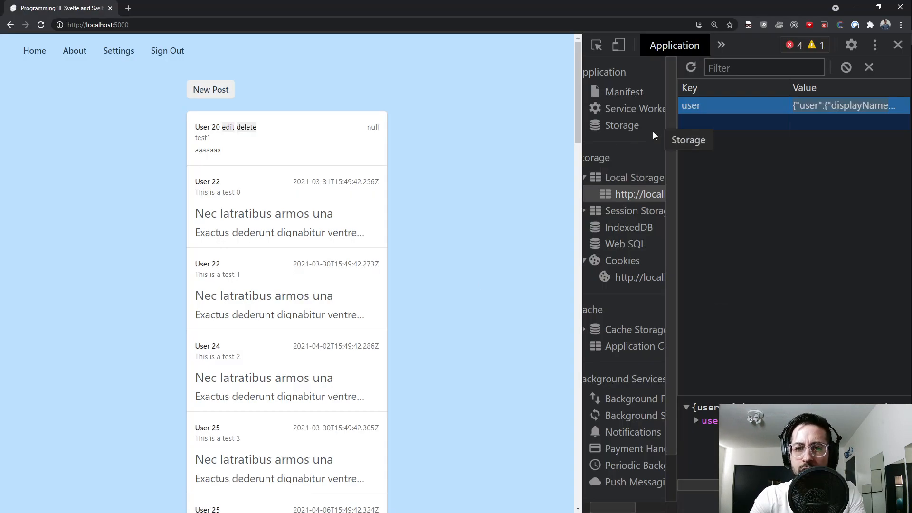
# Check the jwt cookie's HttpOnly and Secure flags, then start a new post
pyautogui.click(640, 277)
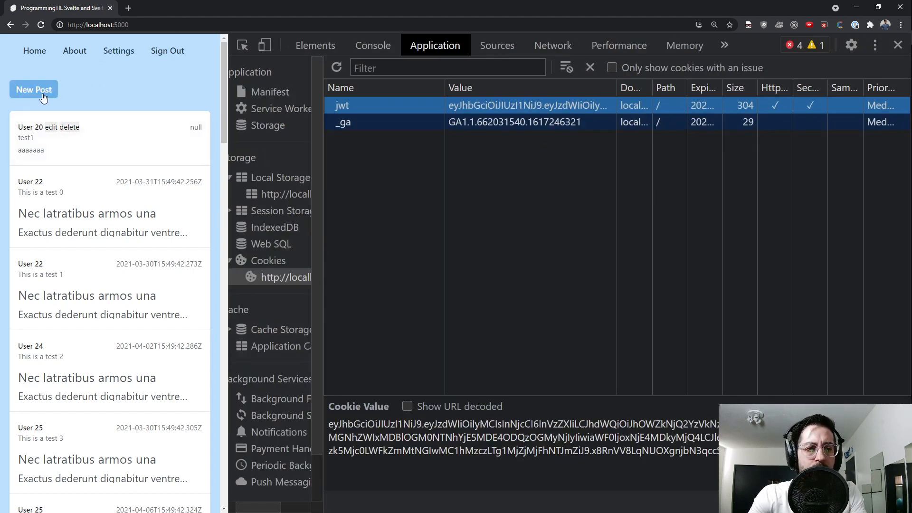
pyautogui.click(33, 88)
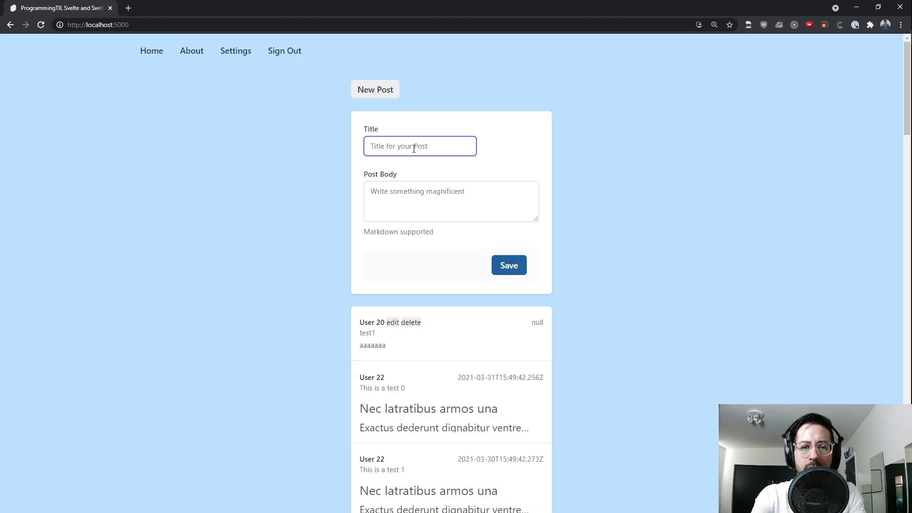
# Create a post with body auoeaoe, then edit and update it
pyautogui.write('auoeaoe')
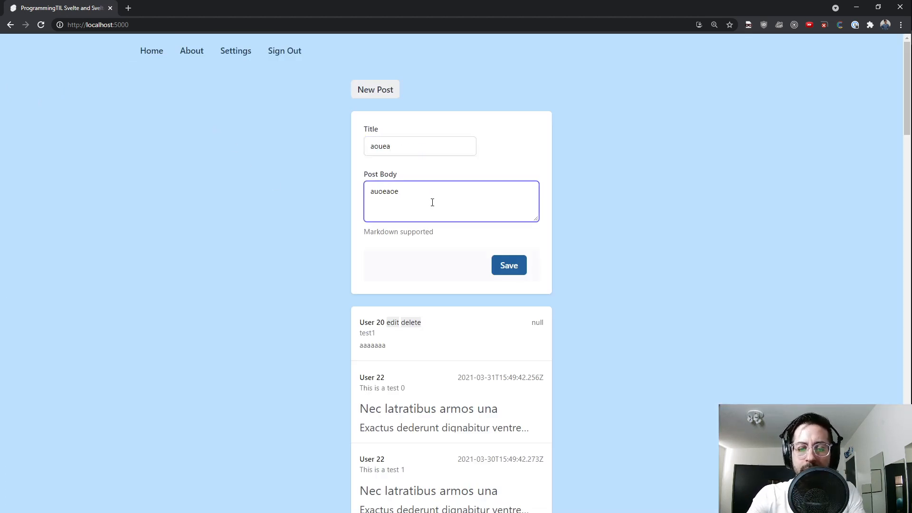
pyautogui.click(508, 264)
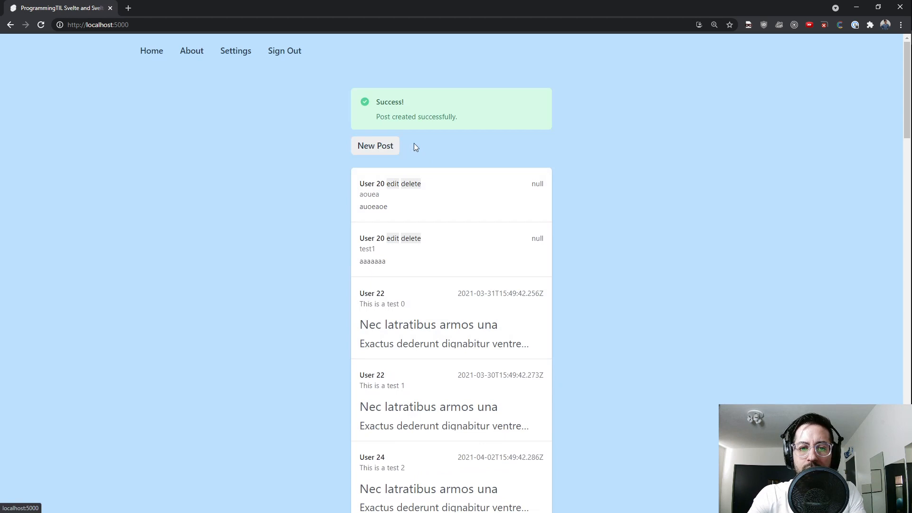
pyautogui.click(393, 184)
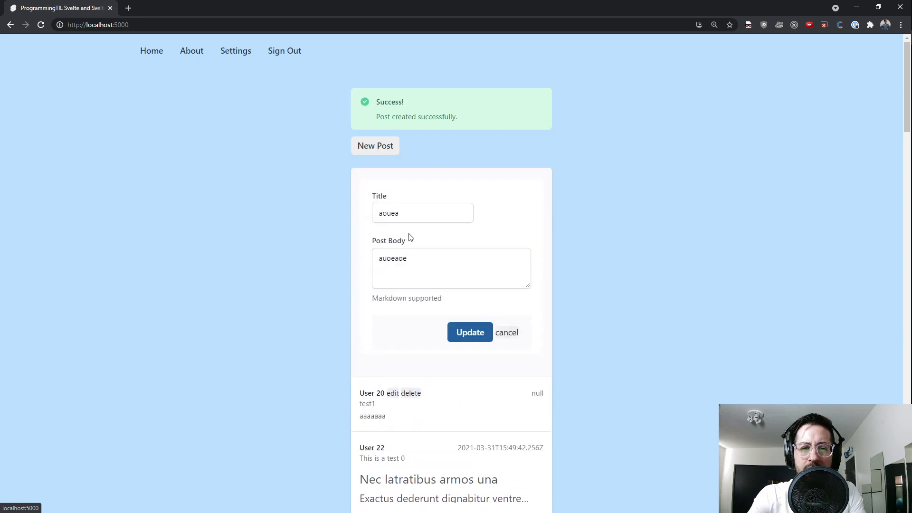
pyautogui.click(470, 332)
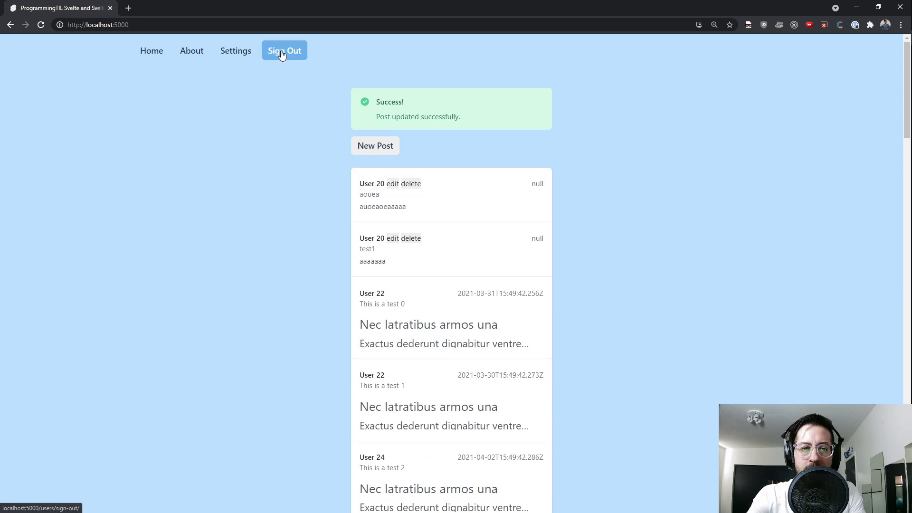
# Sign out, confirm only the _ga cookie remains, and return to the code editor
pyautogui.click(284, 50)
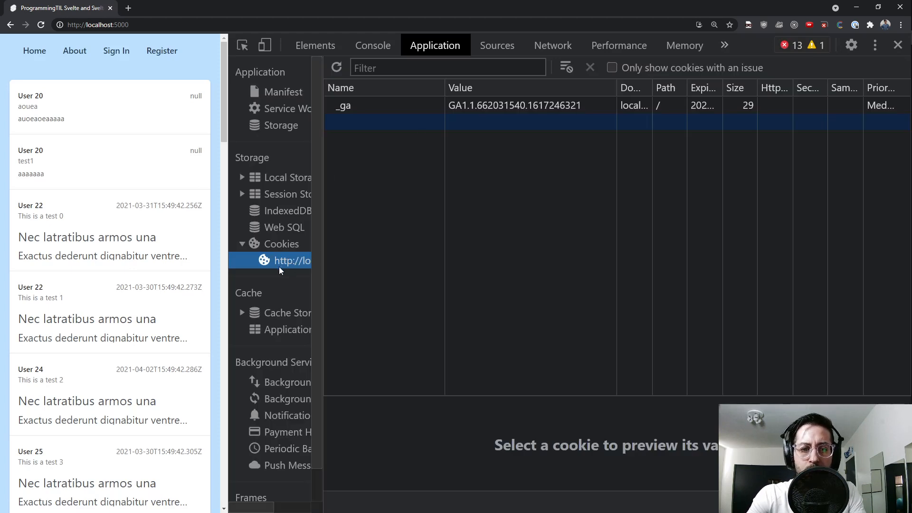
pyautogui.click(289, 178)
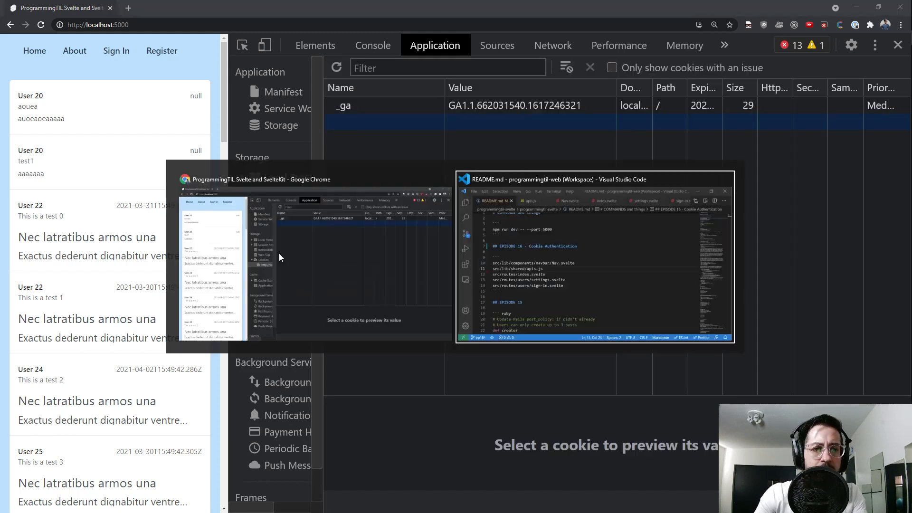
pyautogui.click(594, 179)
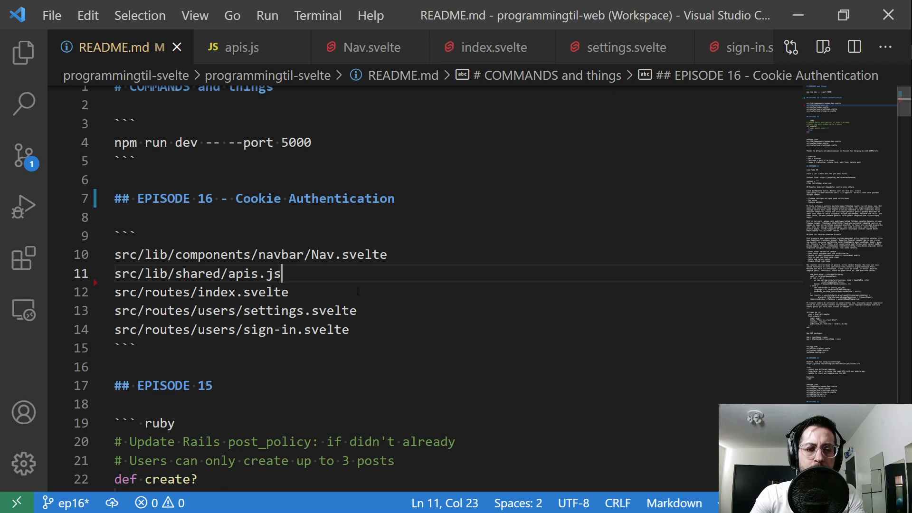
# Review the apis.js send function's data.creds credentials-include logic
pyautogui.click(239, 47)
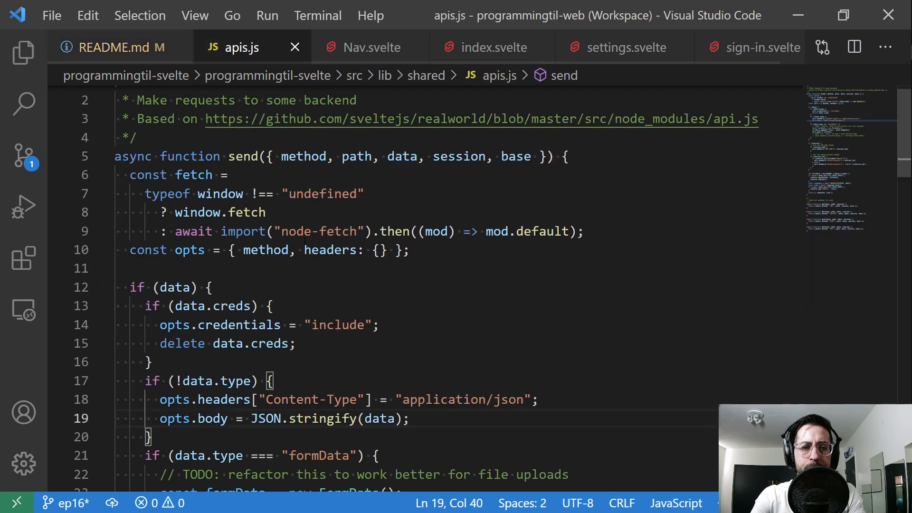
pyautogui.scroll(-3)
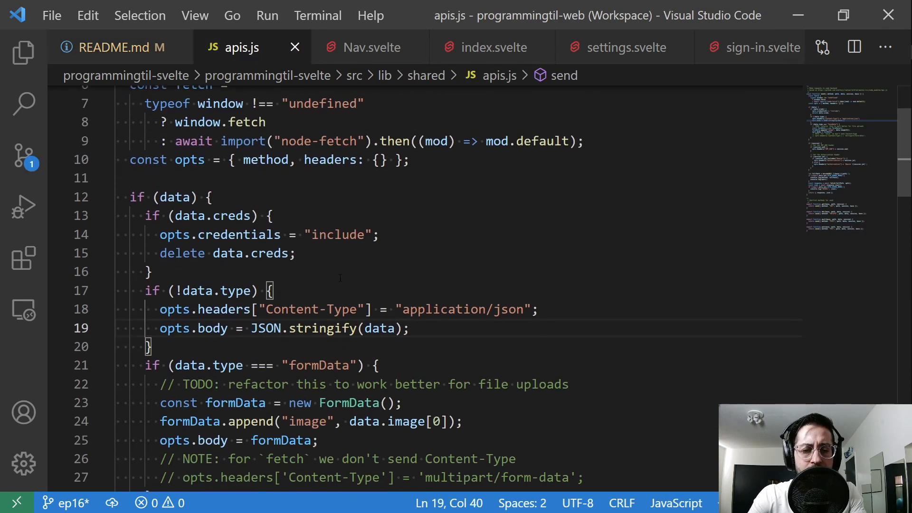
pyautogui.moveTo(147, 216); pyautogui.dragTo(153, 270)
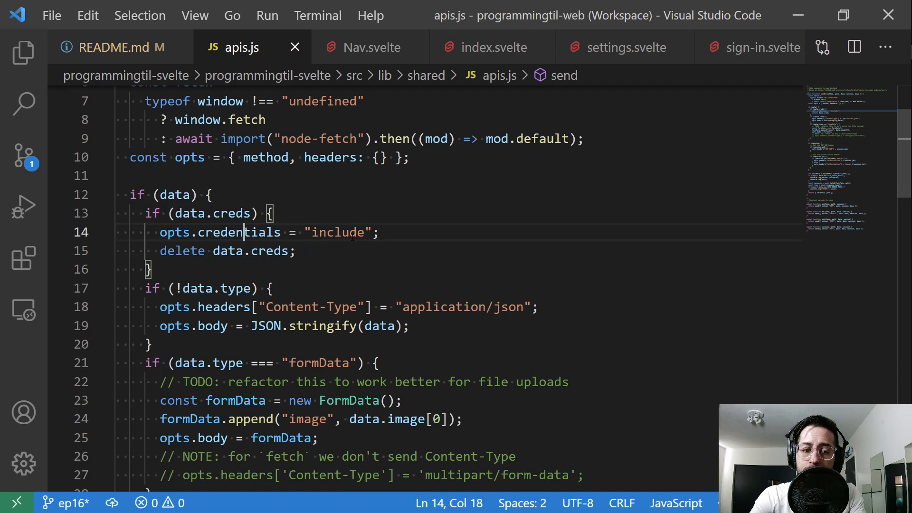
pyautogui.moveTo(160, 251); pyautogui.dragTo(296, 251)
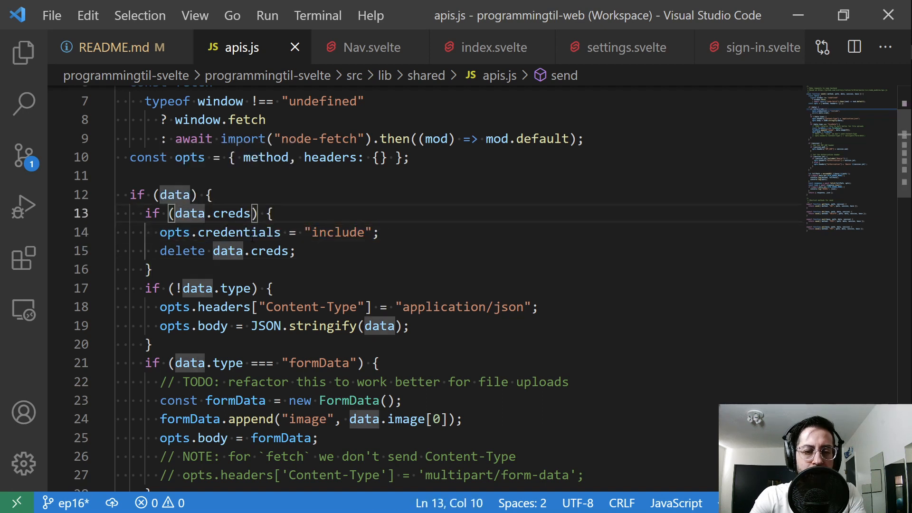
# Read the rest of send's session header code and move on to Nav.svelte
pyautogui.scroll(-3)
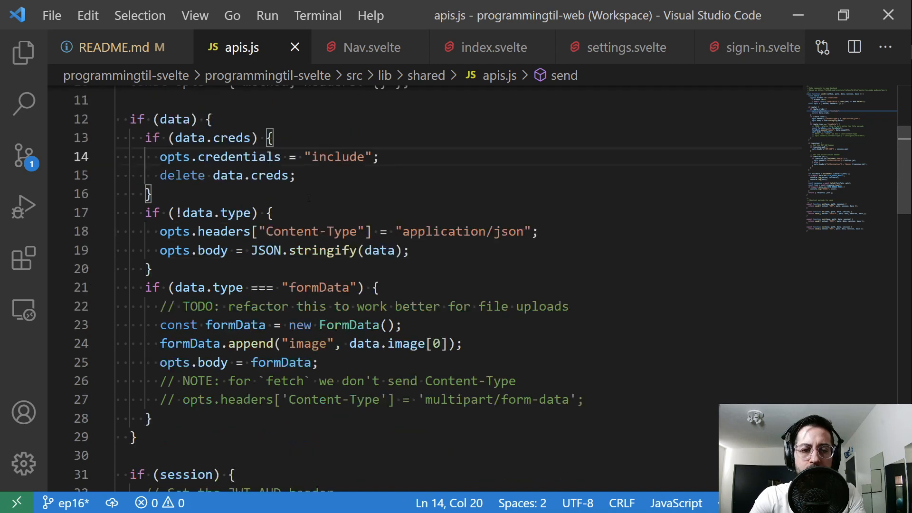
pyautogui.scroll(-3)
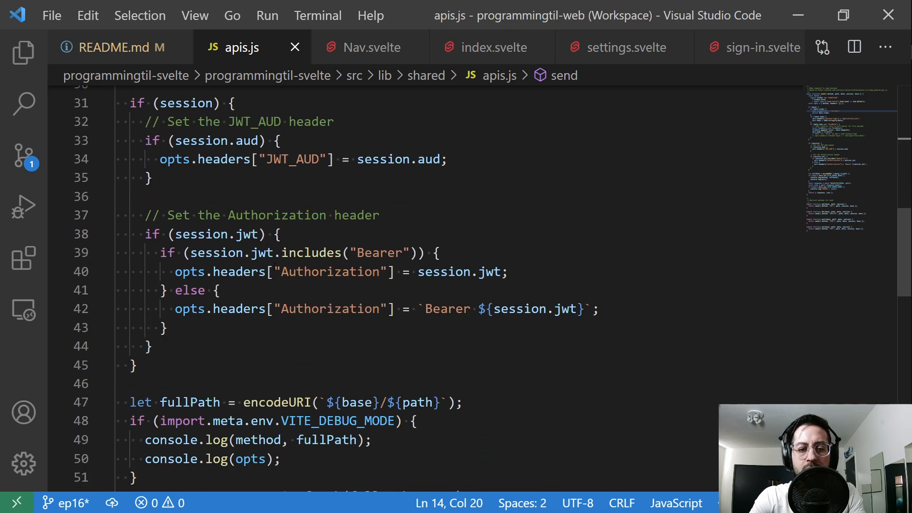
pyautogui.scroll(-3)
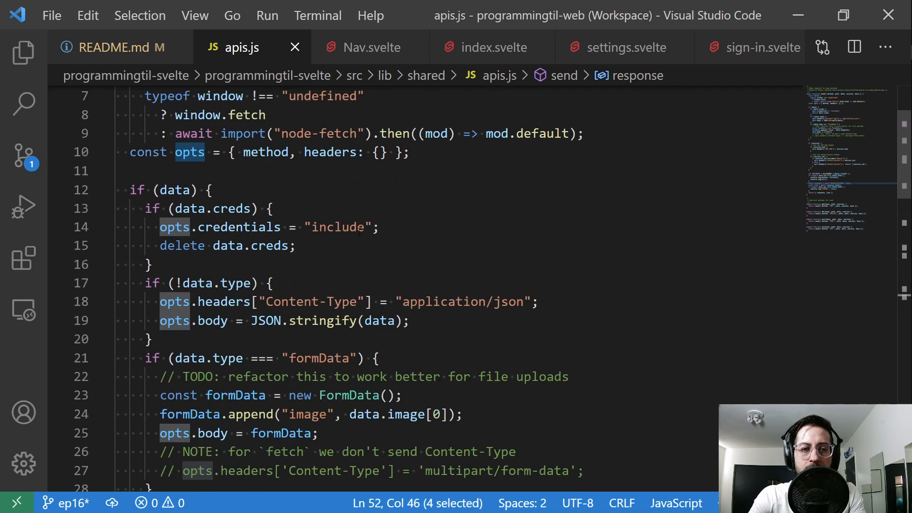
pyautogui.click(371, 47)
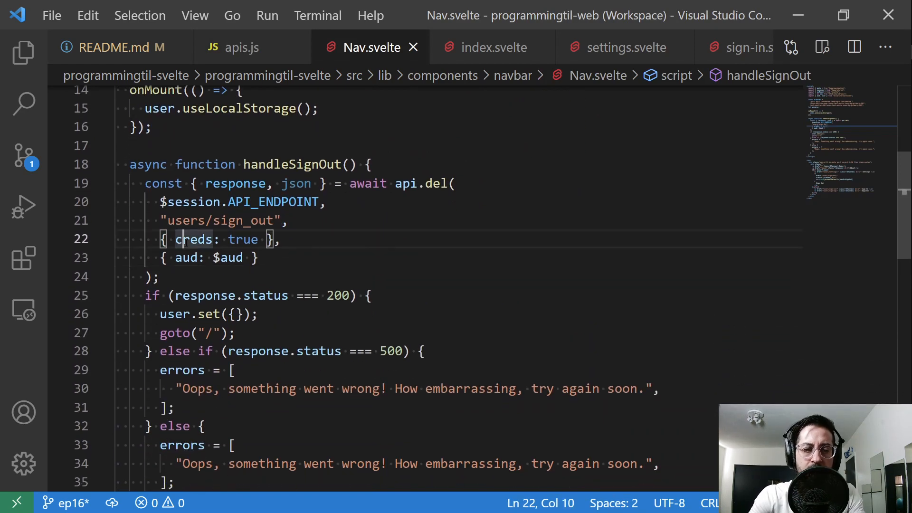
pyautogui.moveTo(177, 239); pyautogui.dragTo(262, 239)
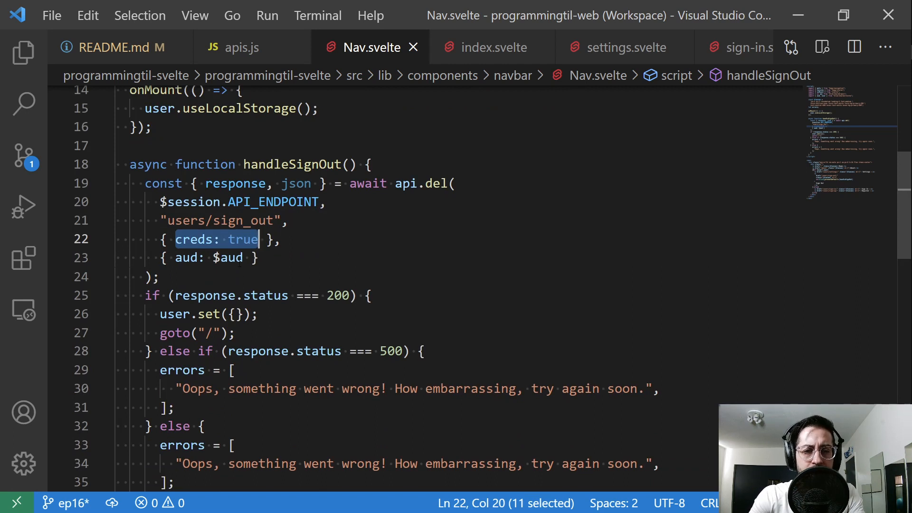
pyautogui.click(204, 258)
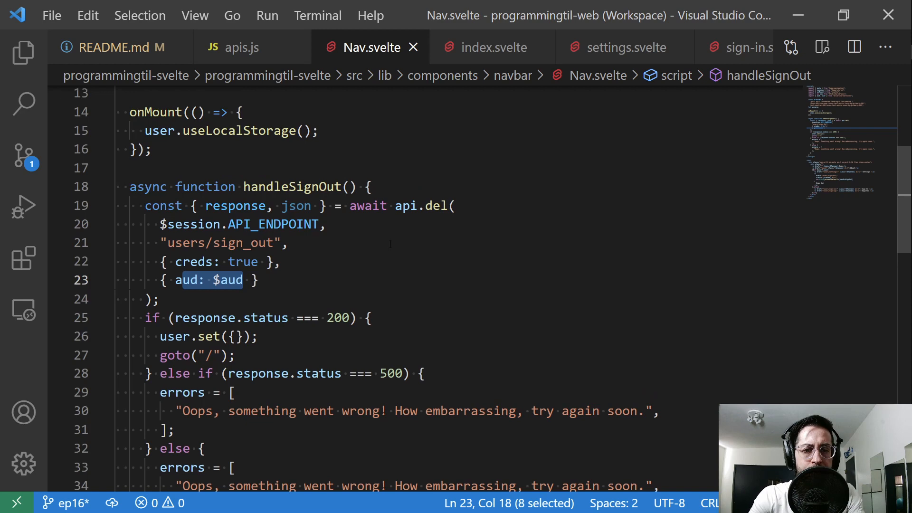
pyautogui.click(492, 47)
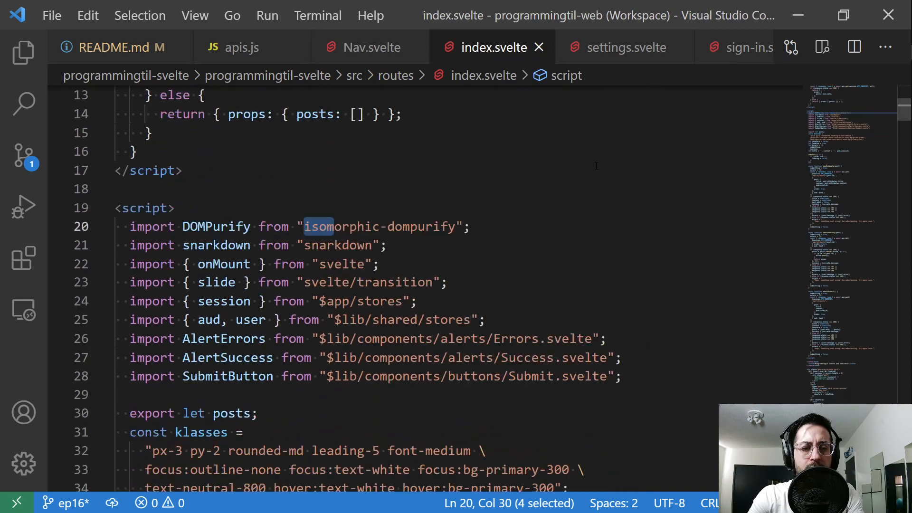
# Review the creds: true request options in index.svelte's handlers
pyautogui.scroll(-3)
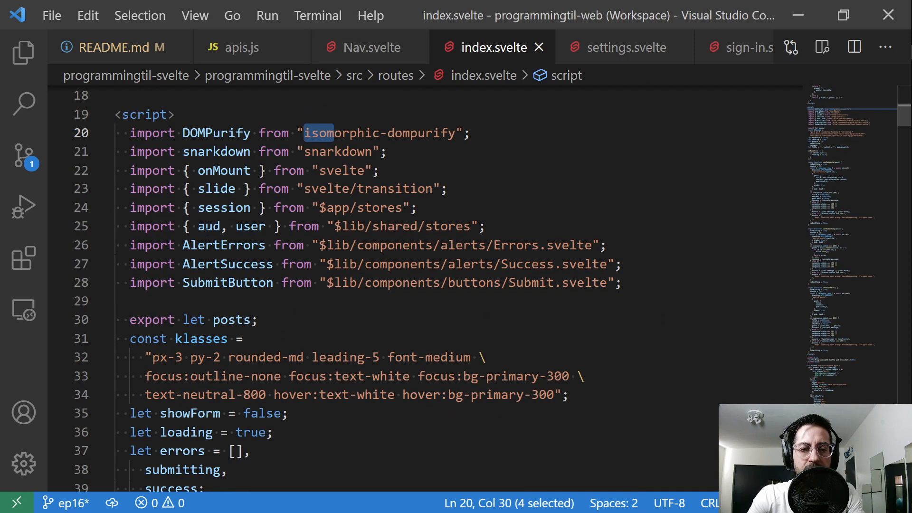
pyautogui.scroll(-3)
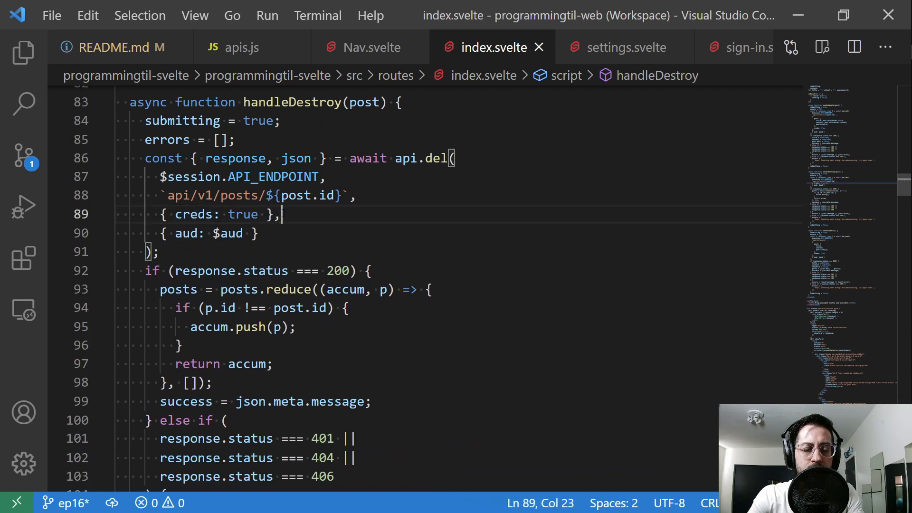
pyautogui.scroll(-3)
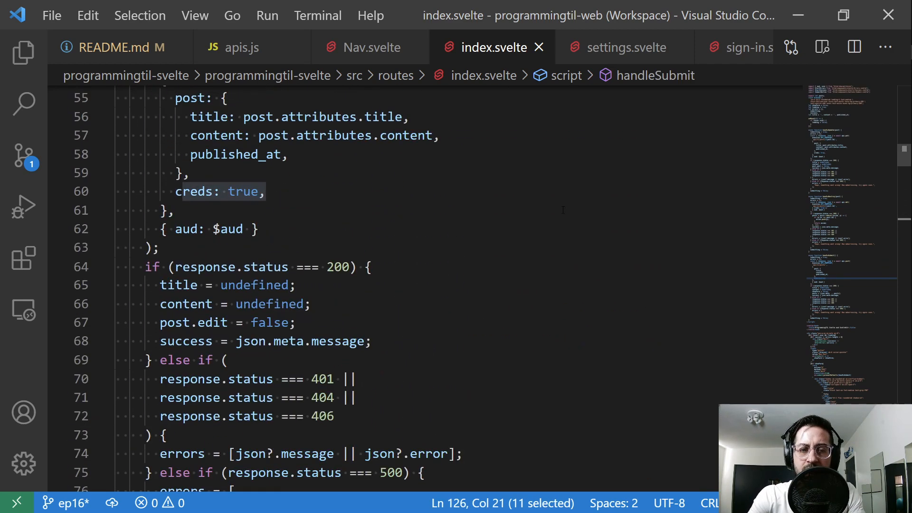
# Check the creds: true additions in settings.svelte and sign-in.svelte, then return to index.svelte
pyautogui.click(620, 47)
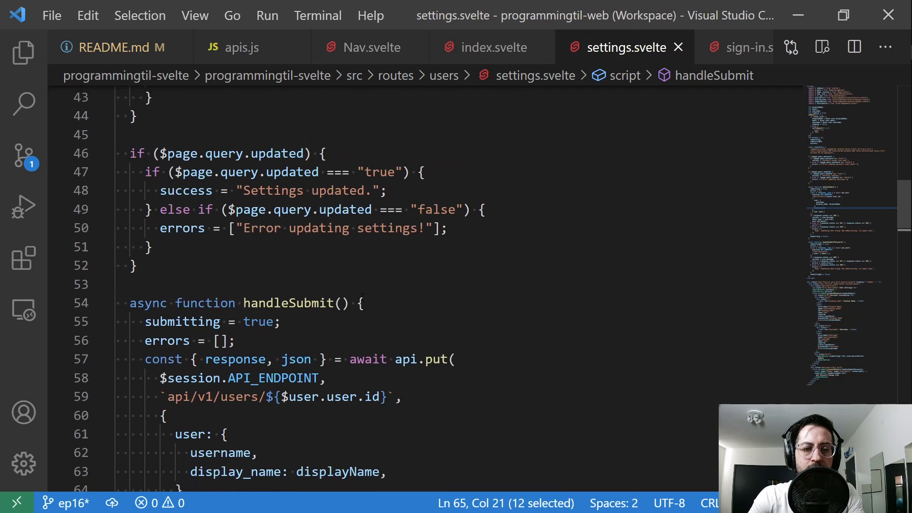
pyautogui.scroll(-3)
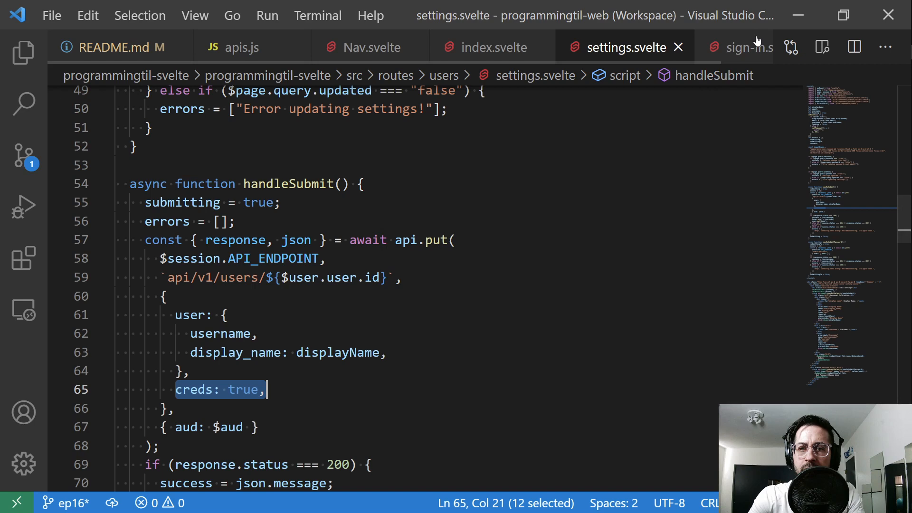
pyautogui.click(746, 47)
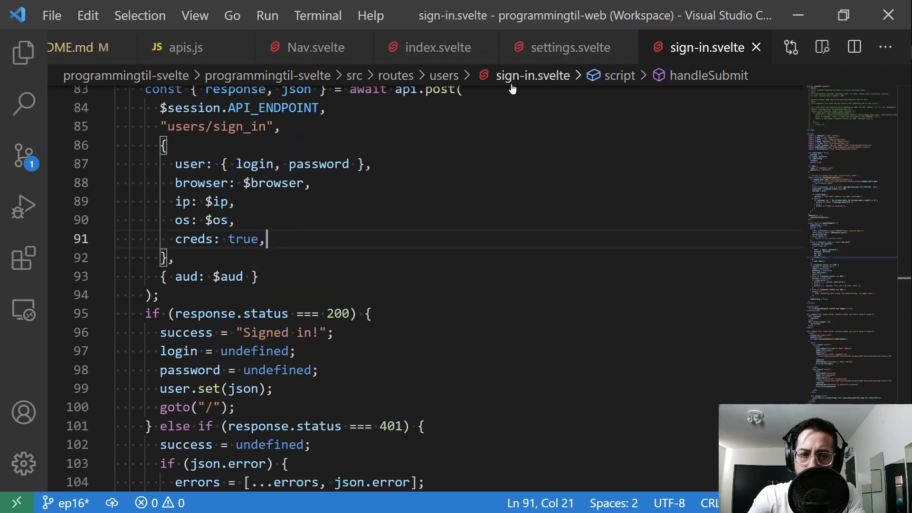
pyautogui.click(434, 47)
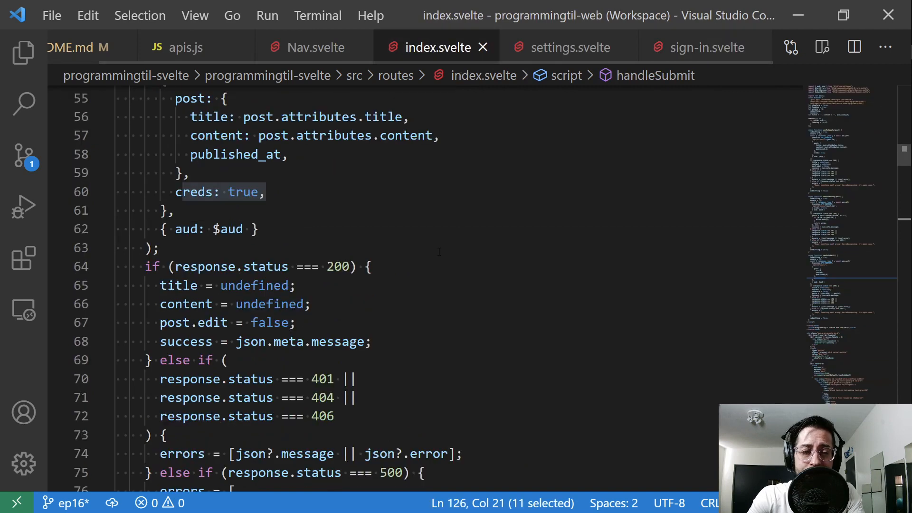
pyautogui.scroll(3)
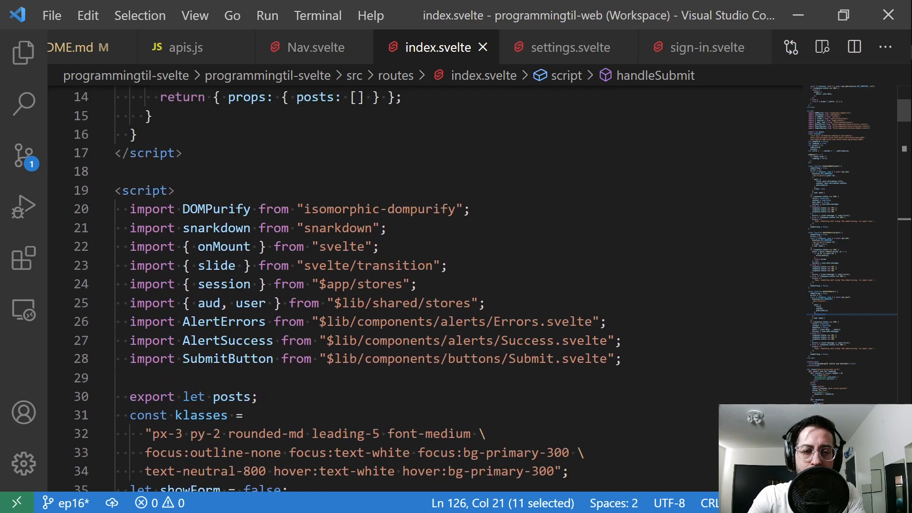
pyautogui.doubleClick(215, 209)
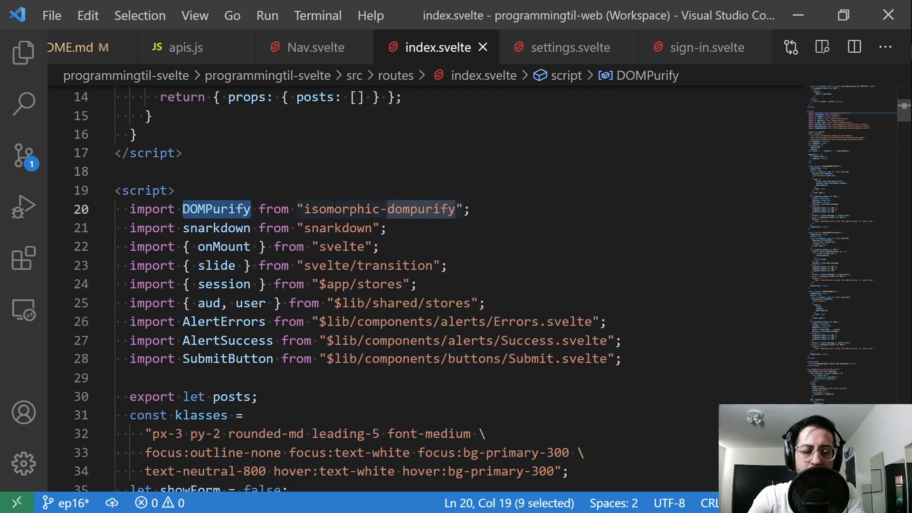
pyautogui.doubleClick(341, 209)
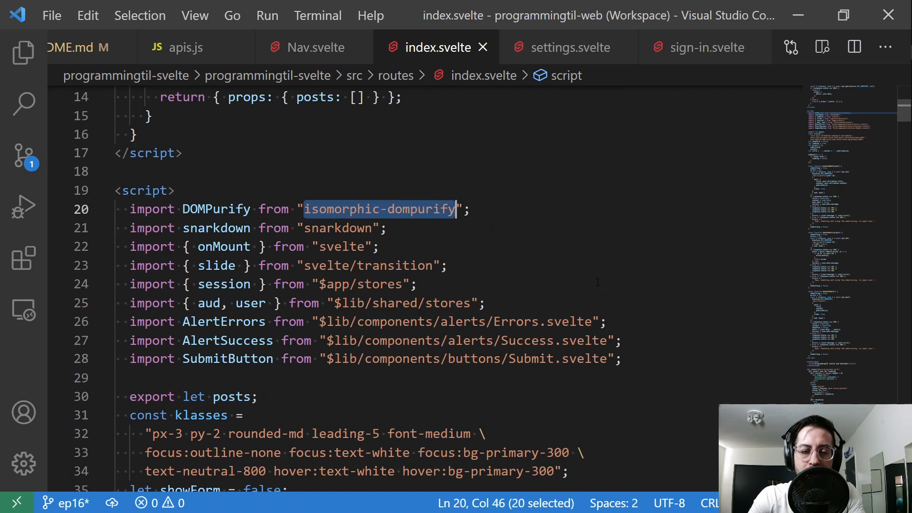
pyautogui.scroll(-3)
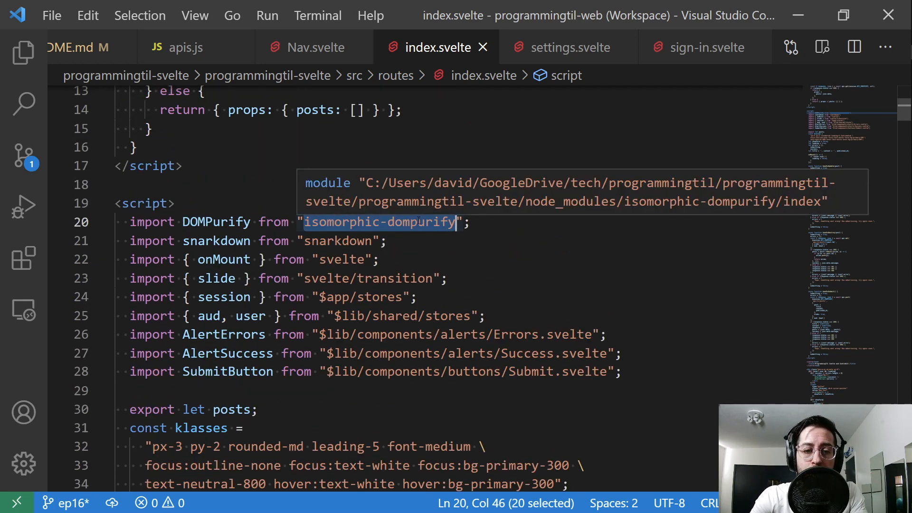
pyautogui.press('ctrl+f')
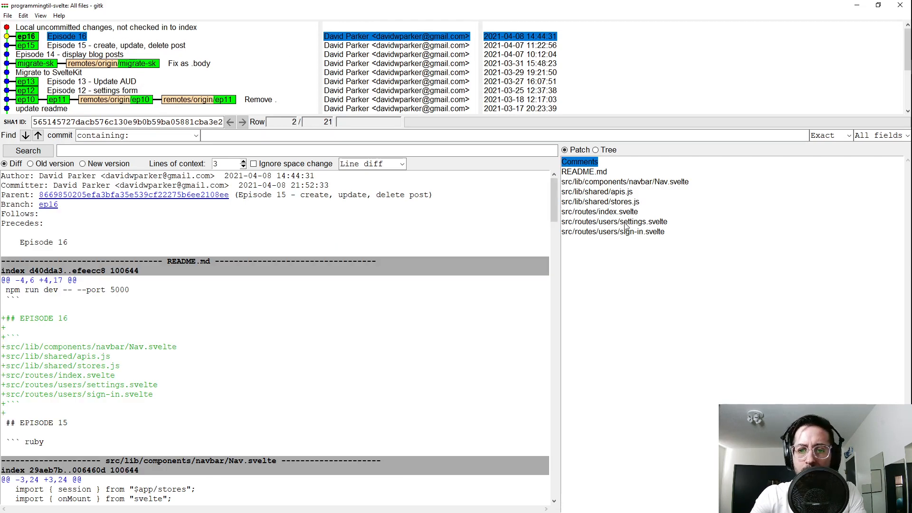
# Walk through the Episode 16 diff for index.svelte, then show the settings.svelte changes
pyautogui.click(599, 211)
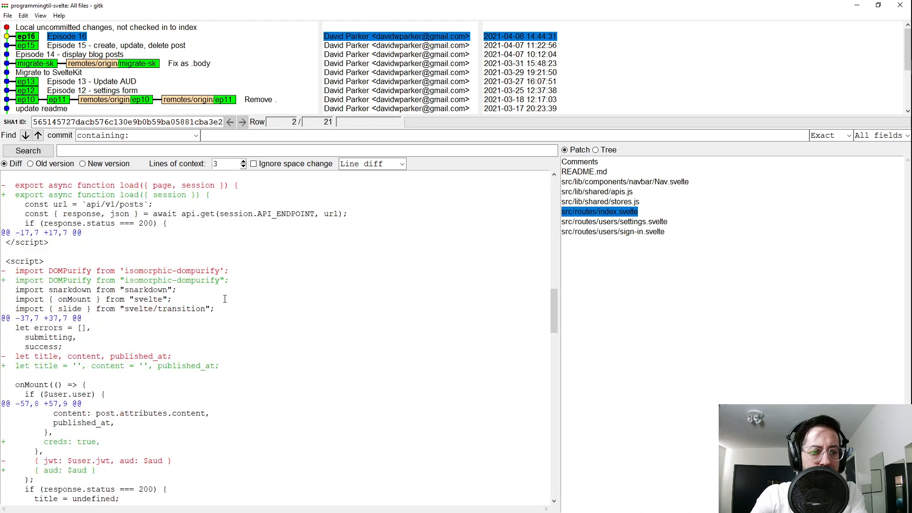
pyautogui.scroll(-3)
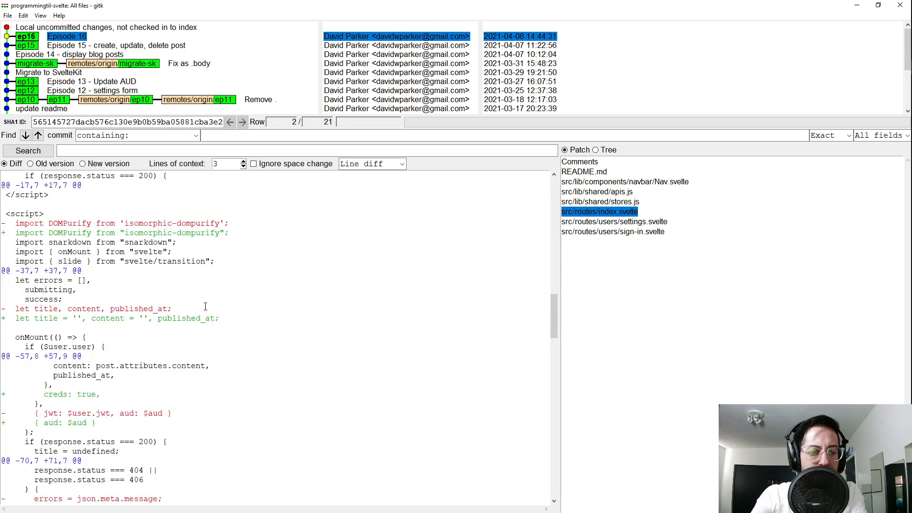
pyautogui.scroll(-3)
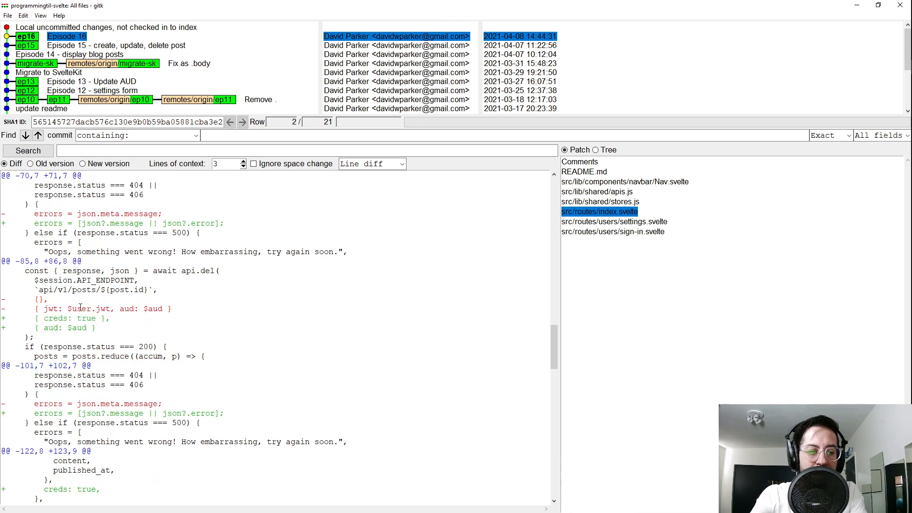
pyautogui.scroll(-3)
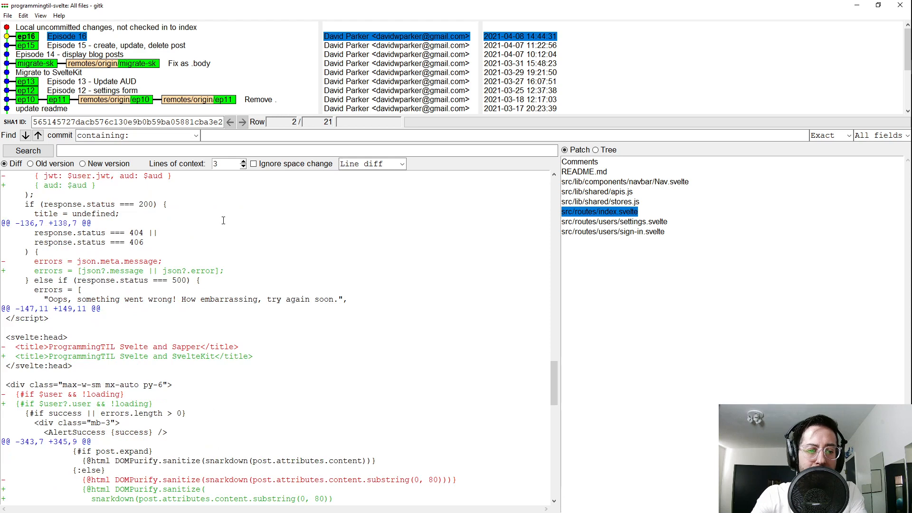
pyautogui.scroll(-3)
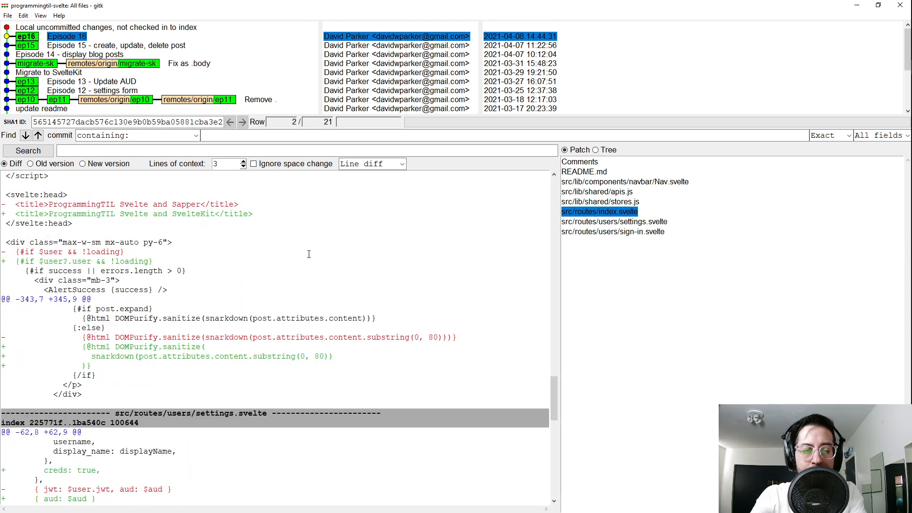
pyautogui.click(612, 222)
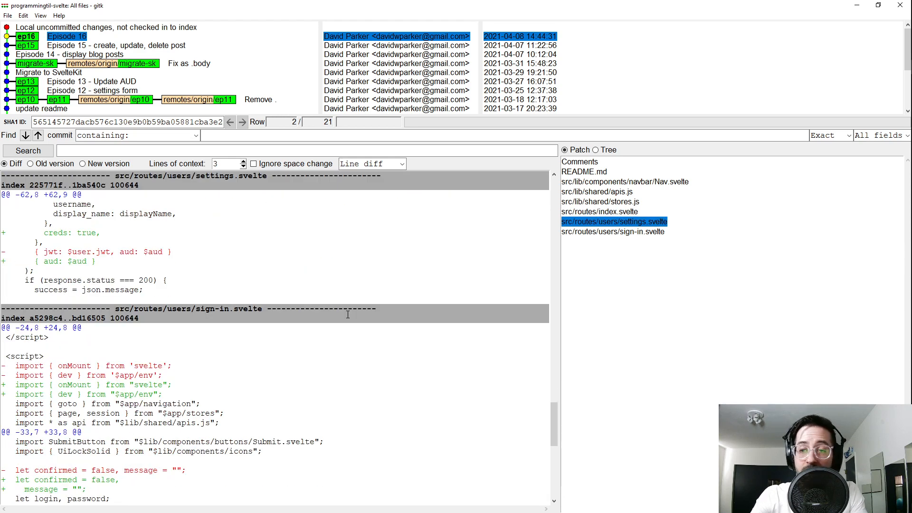